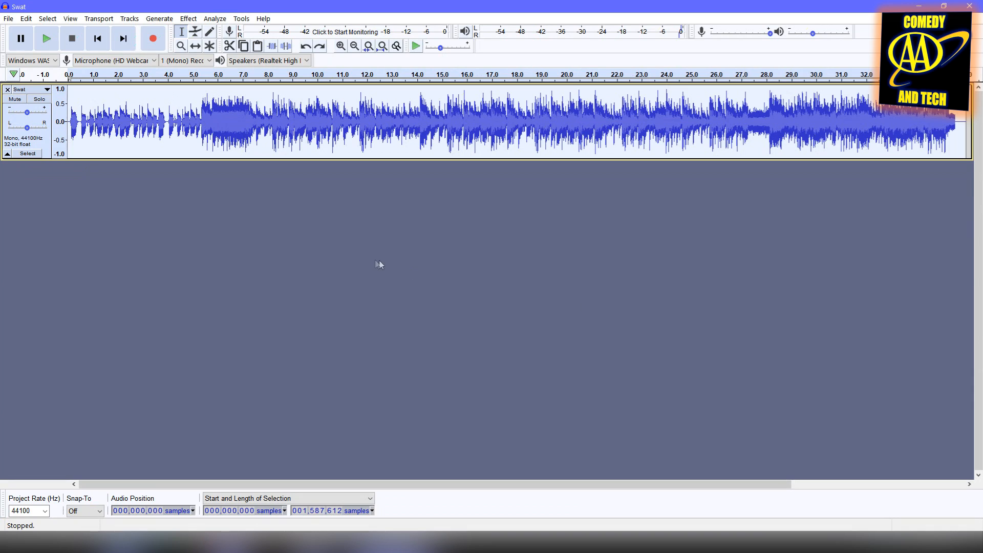
- Duplicate the whole Swat song onto a second track below the original
left_click(276, 148)
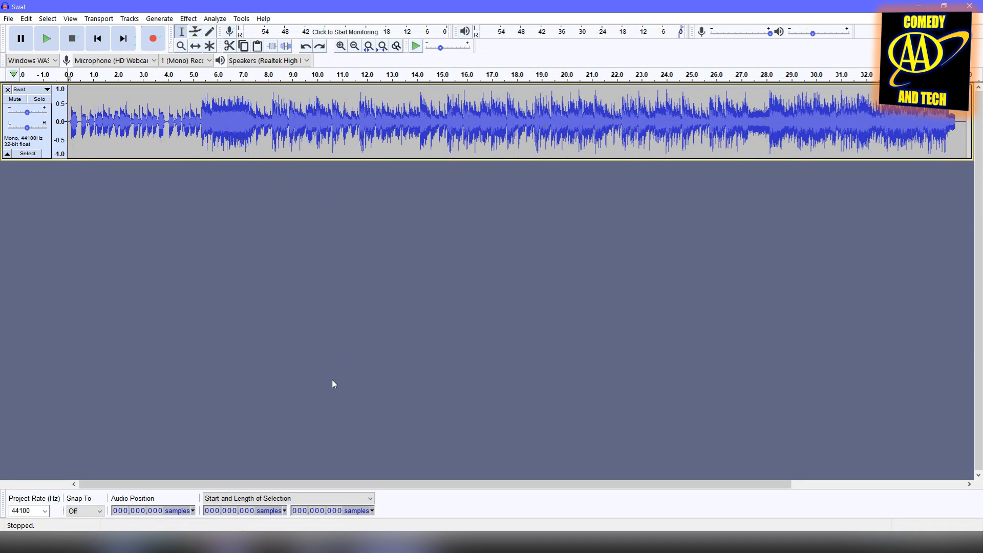
left_click(47, 37)
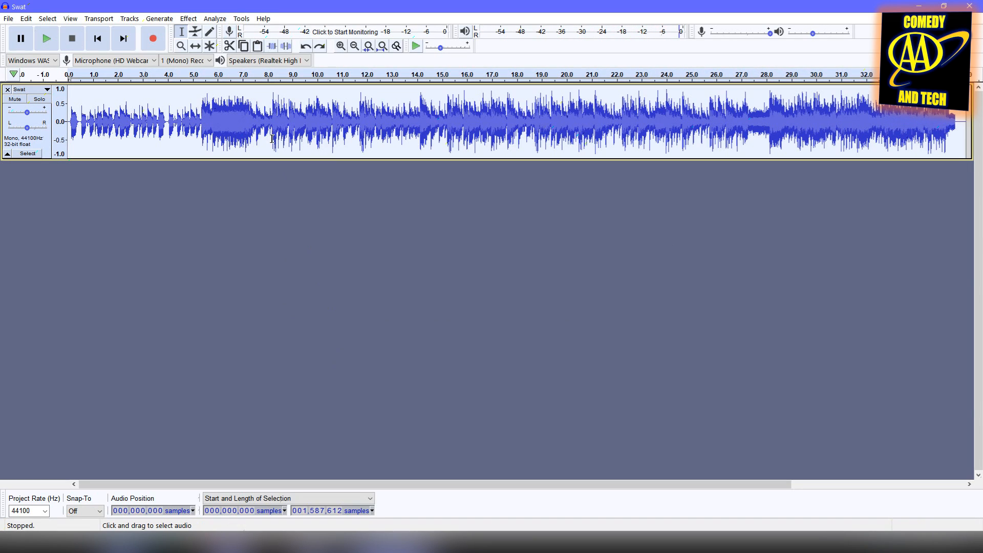
left_click(244, 46)
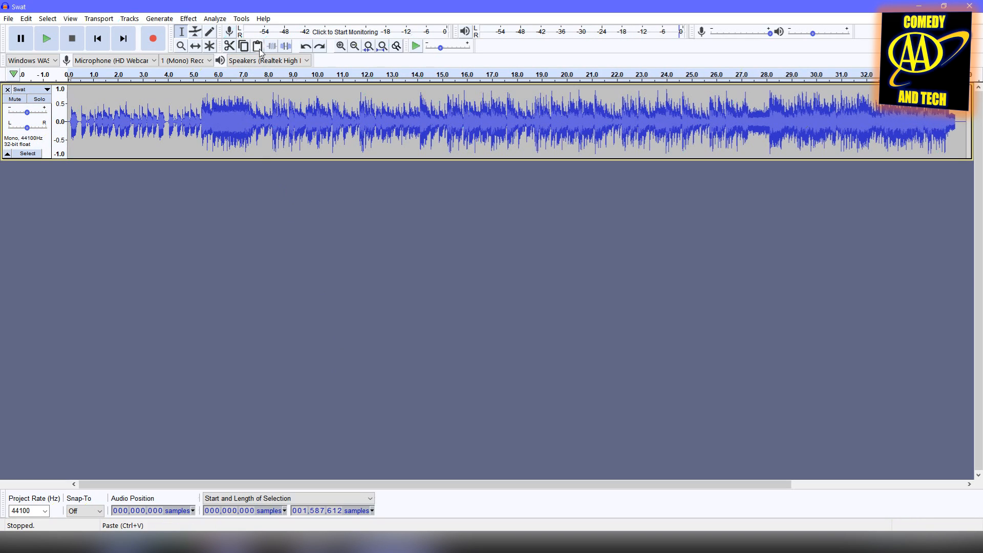
left_click(258, 46)
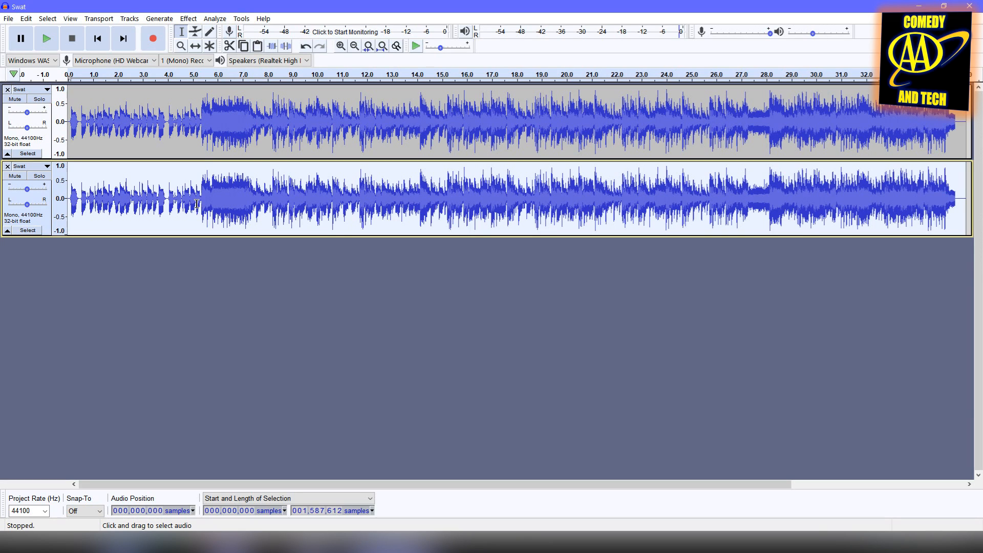
- Thin the copy with a 250 Hz high-pass filter at 48 dB roll-off
left_click(188, 19)
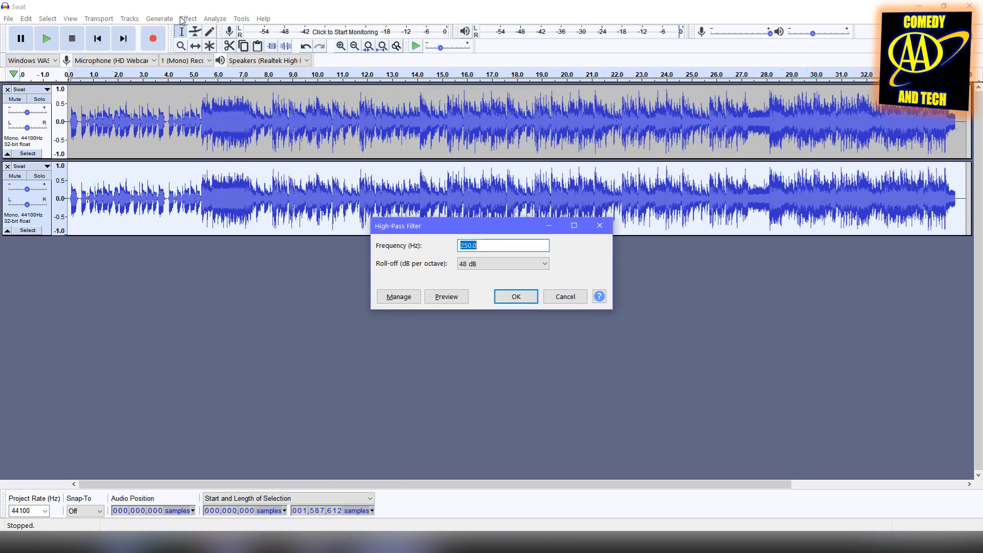
left_click(502, 245)
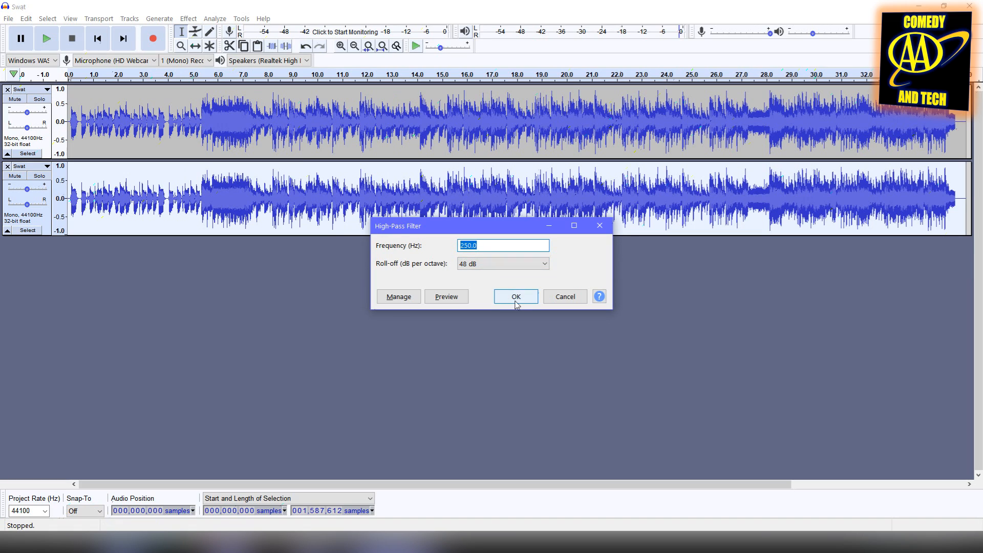
left_click(515, 296)
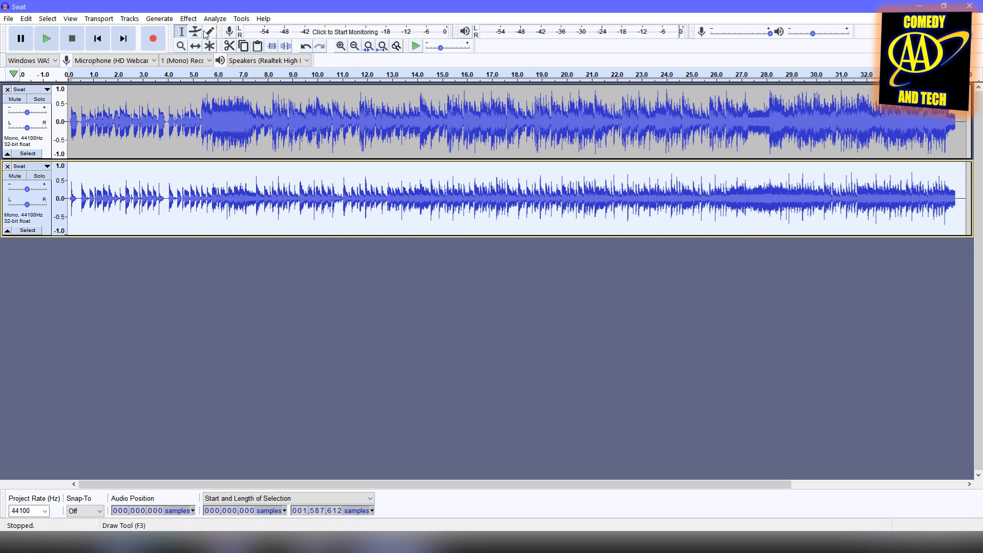
- Low-pass the second track at 5000 Hz with a 12 dB roll-off
left_click(189, 18)
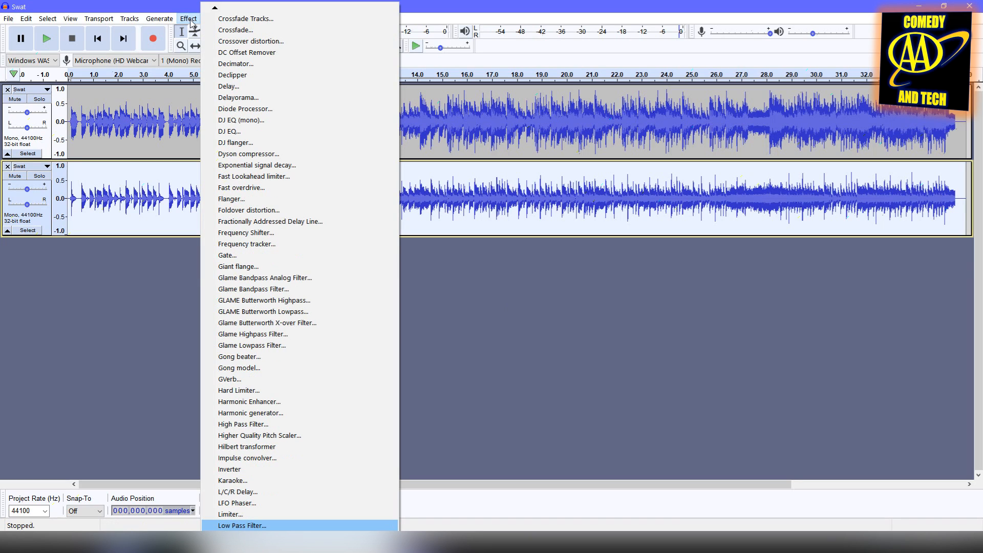
left_click(242, 526)
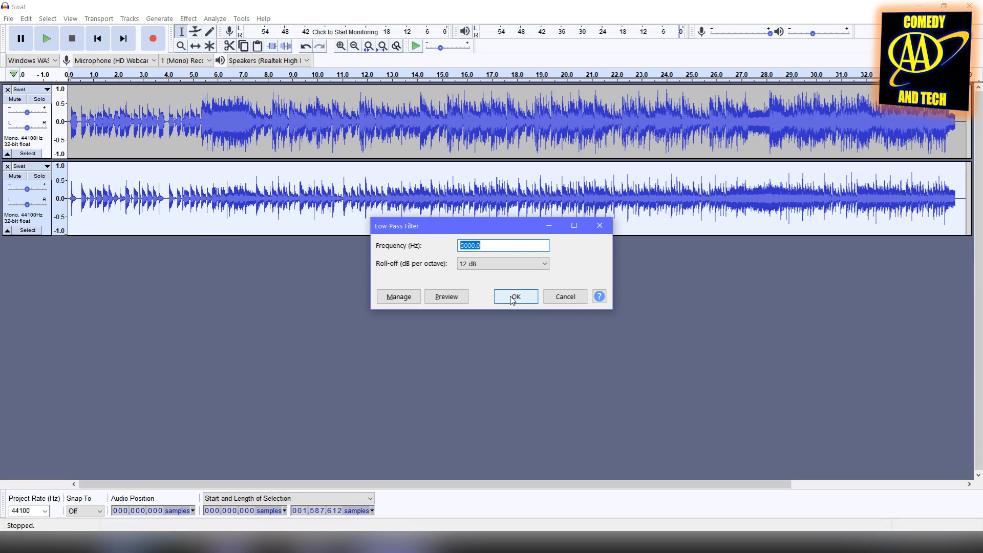
left_click(515, 296)
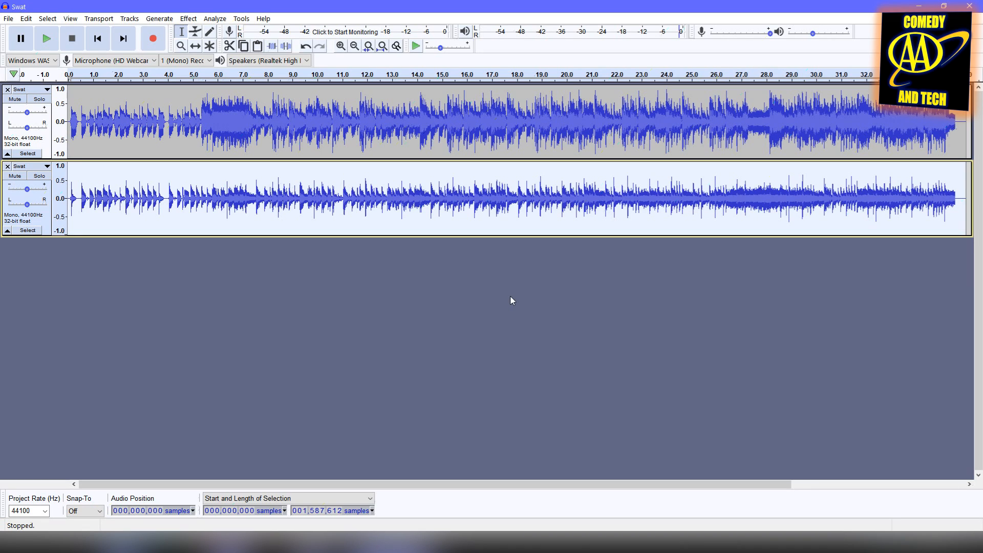
- Compress the second track with the default -12 dB threshold and 2:1 ratio
left_click(188, 18)
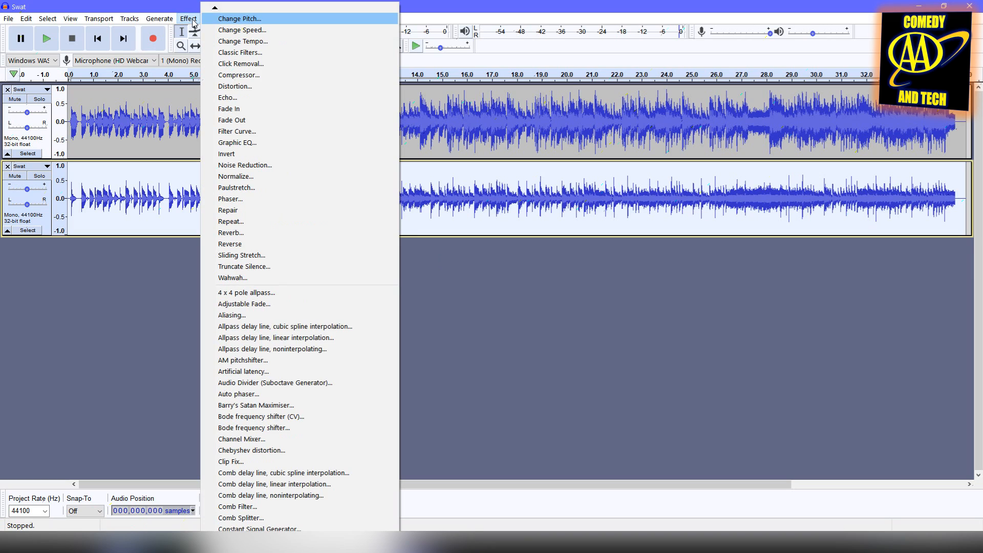
mouse_move(241, 63)
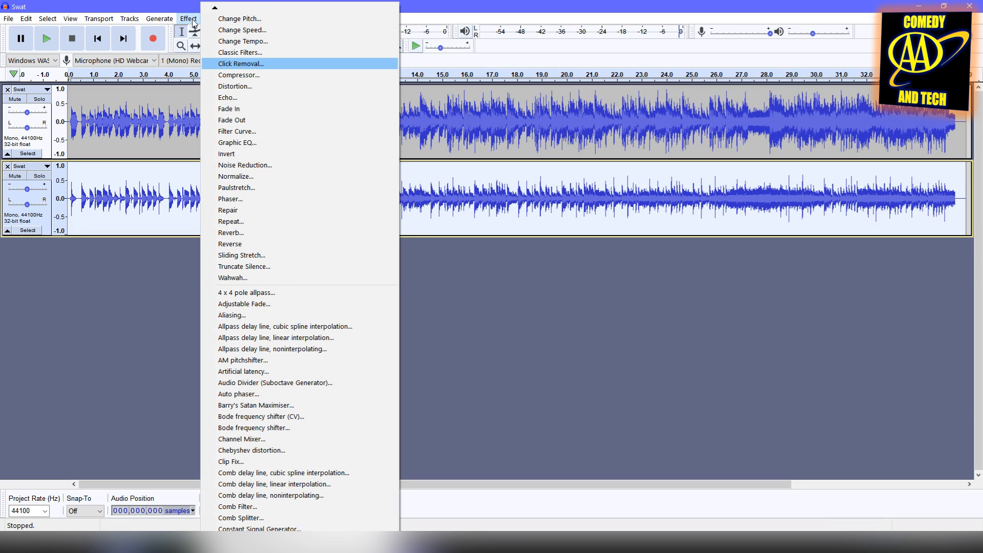
left_click(239, 75)
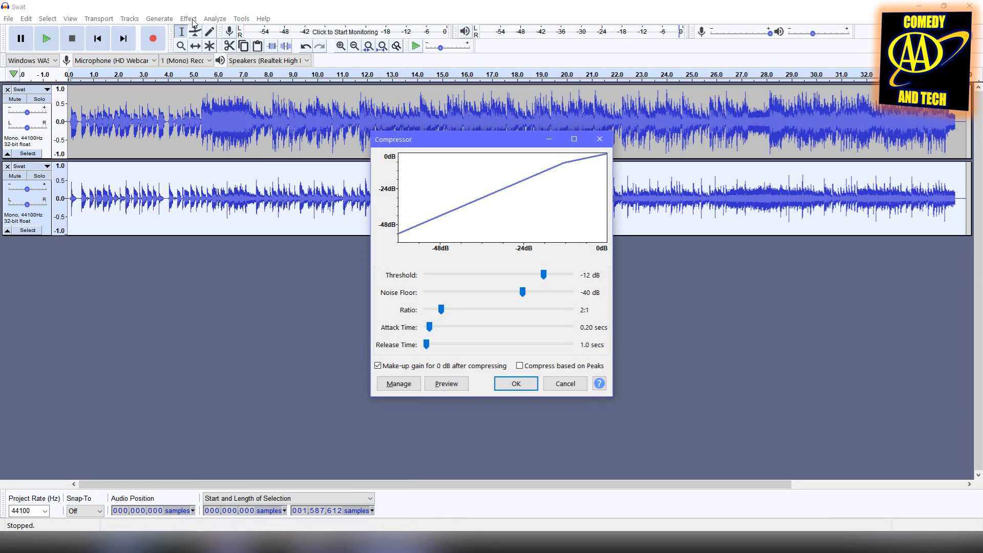
left_click(398, 383)
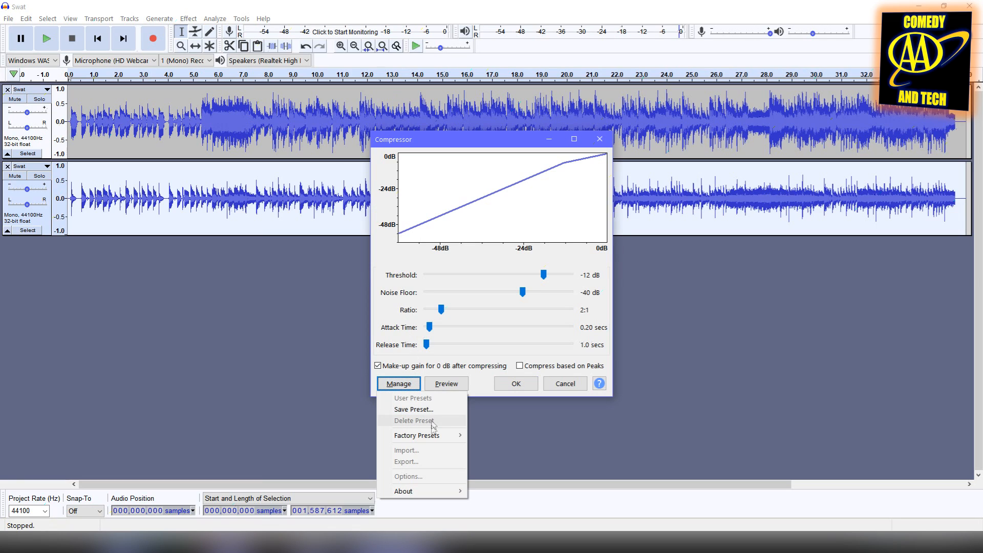
mouse_move(416, 435)
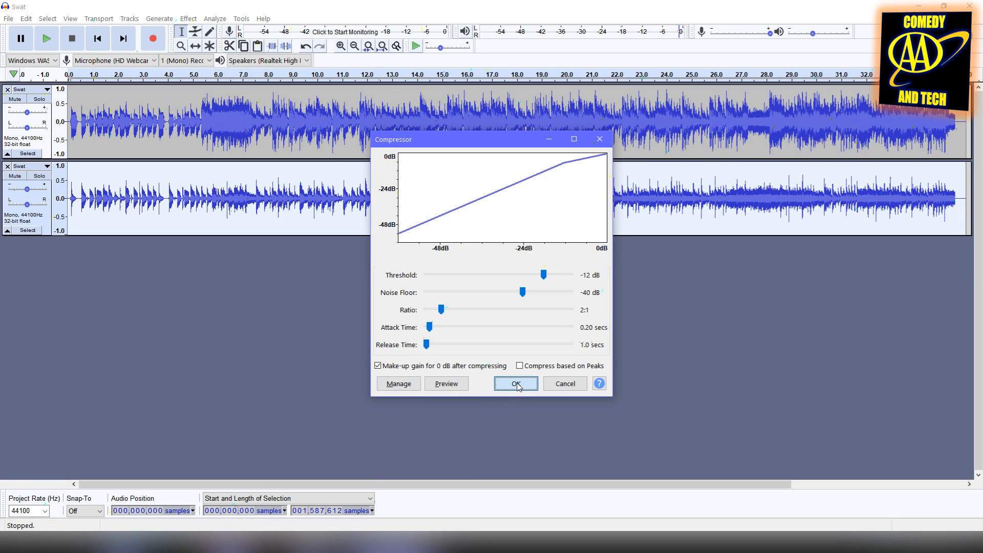
left_click(516, 383)
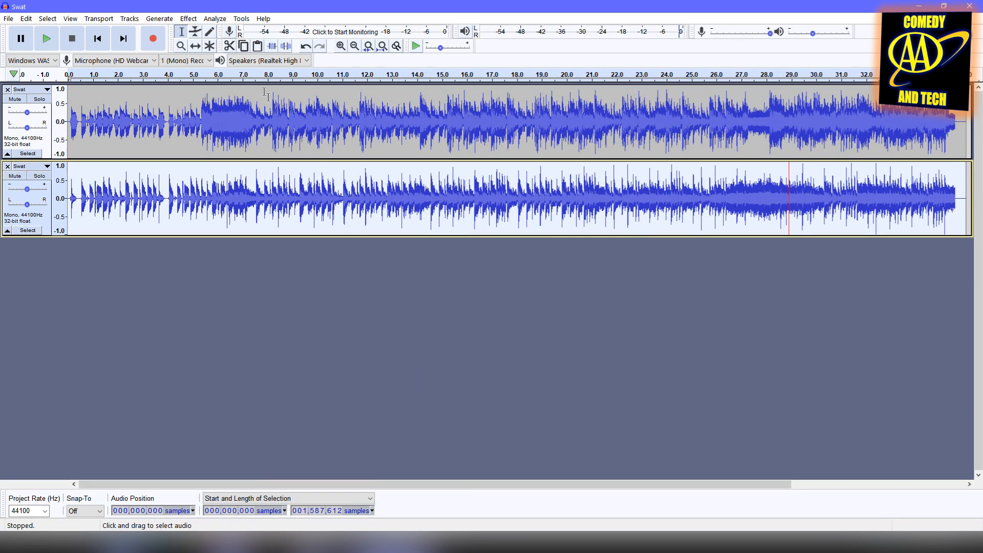
- Apply reverb to the second track with 70% room size and -12 dB wet gain
left_click(188, 18)
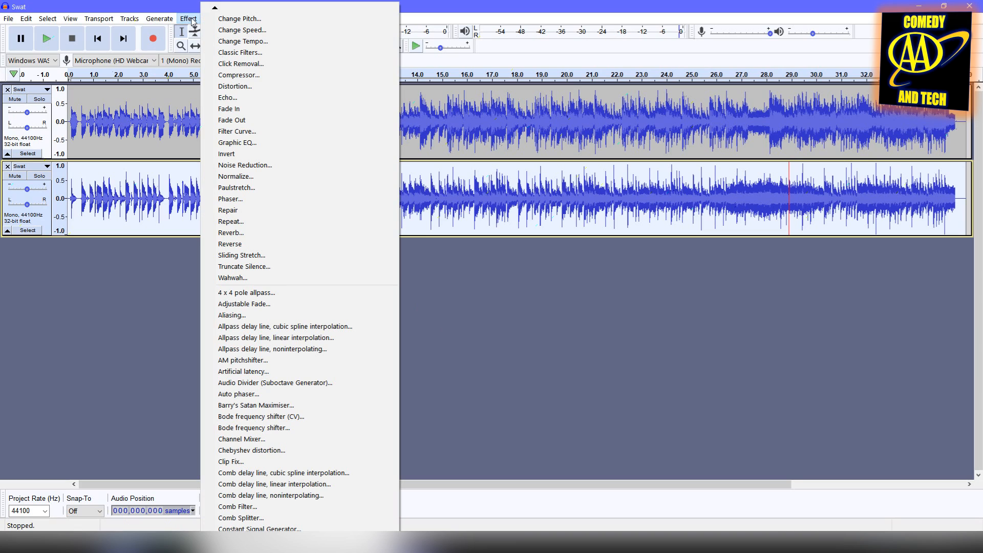
mouse_move(257, 232)
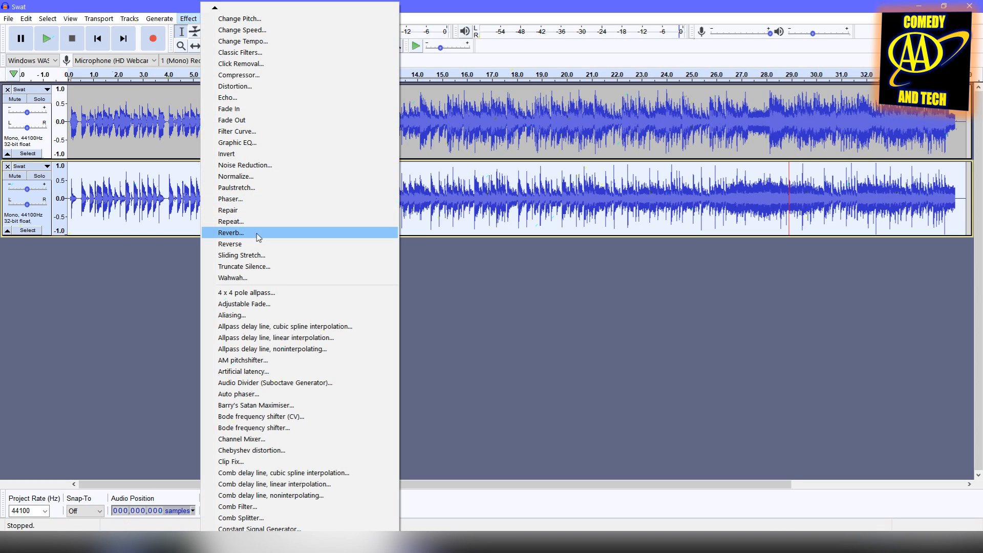
left_click(231, 232)
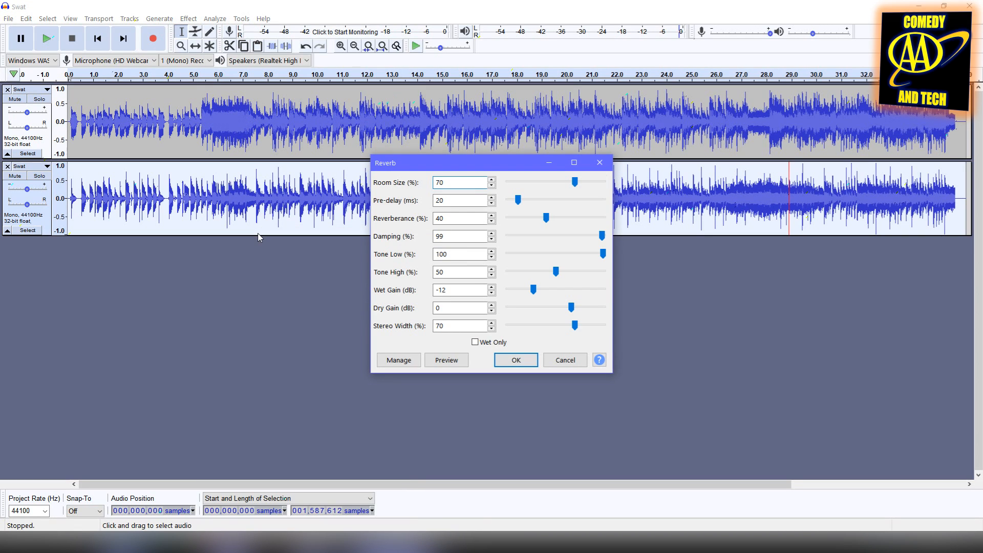
left_click(398, 360)
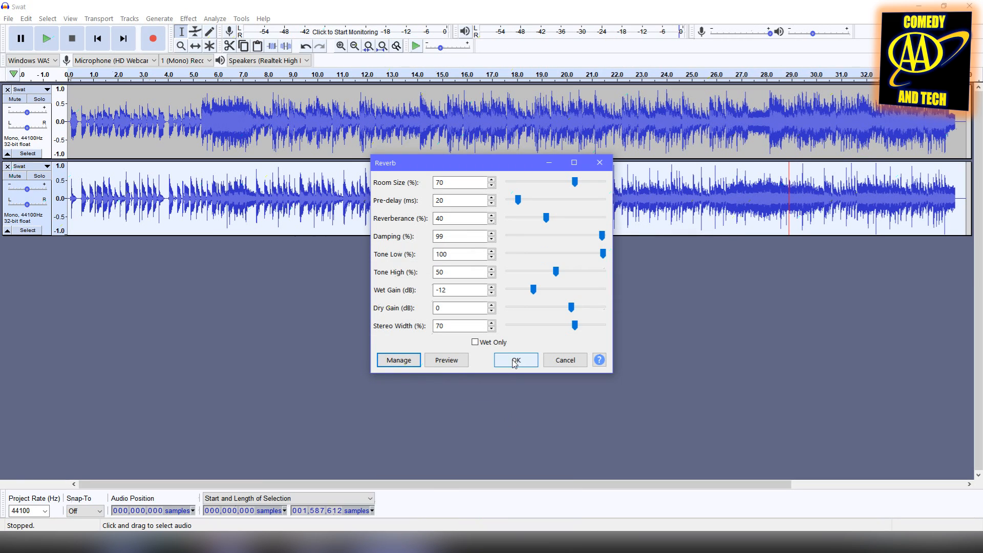
left_click(515, 360)
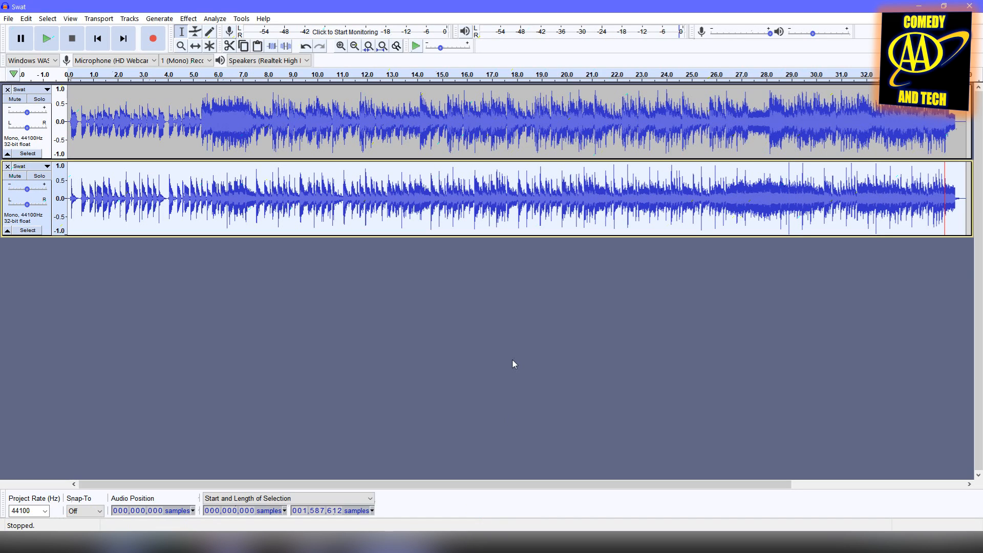
mouse_move(317, 232)
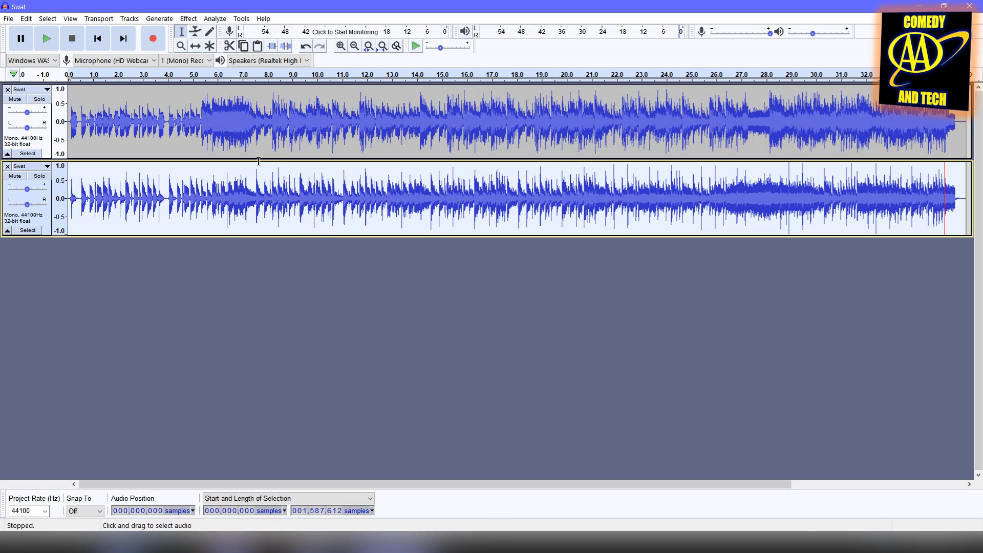
- Paste a third copy, then pan the middle track fully left and the bottom fully right
left_click(257, 46)
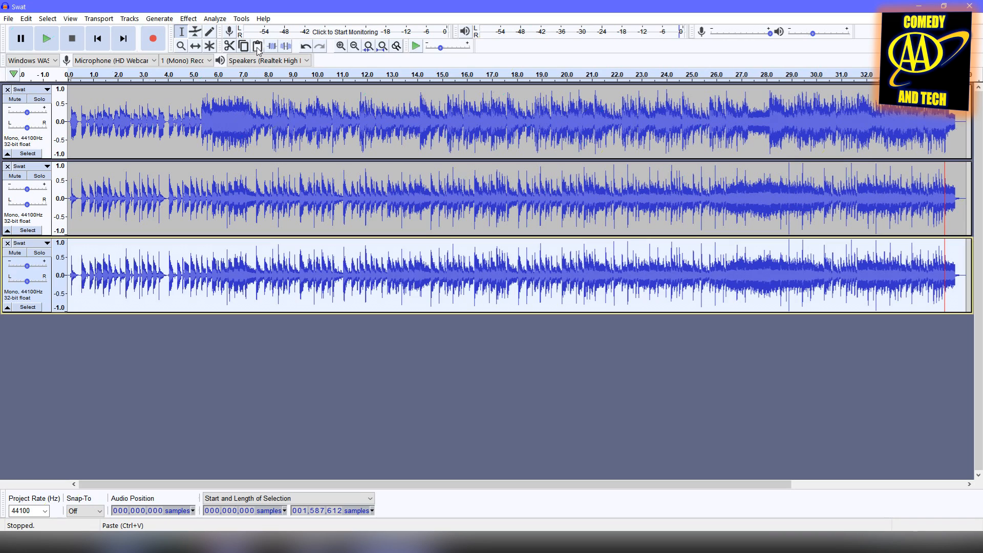
mouse_move(258, 46)
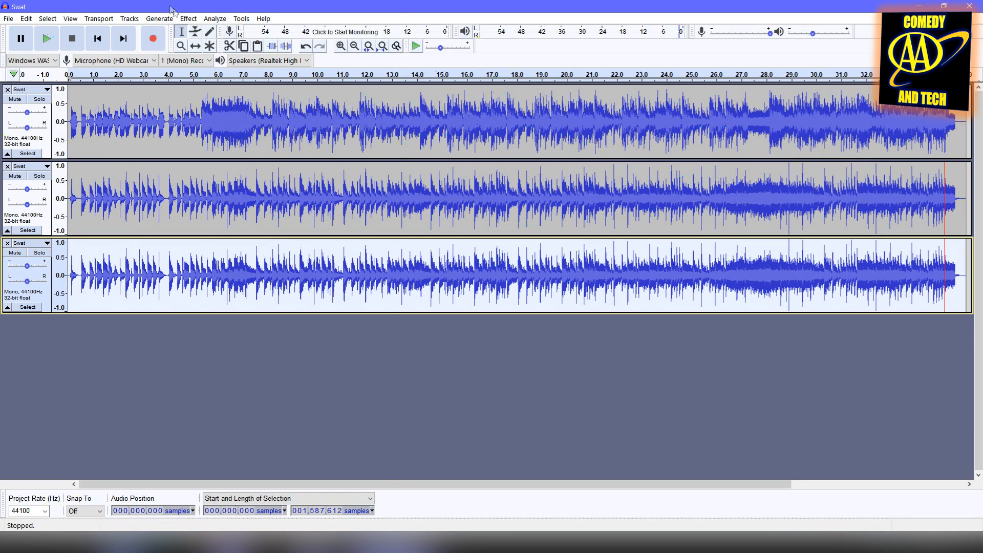
left_click(187, 19)
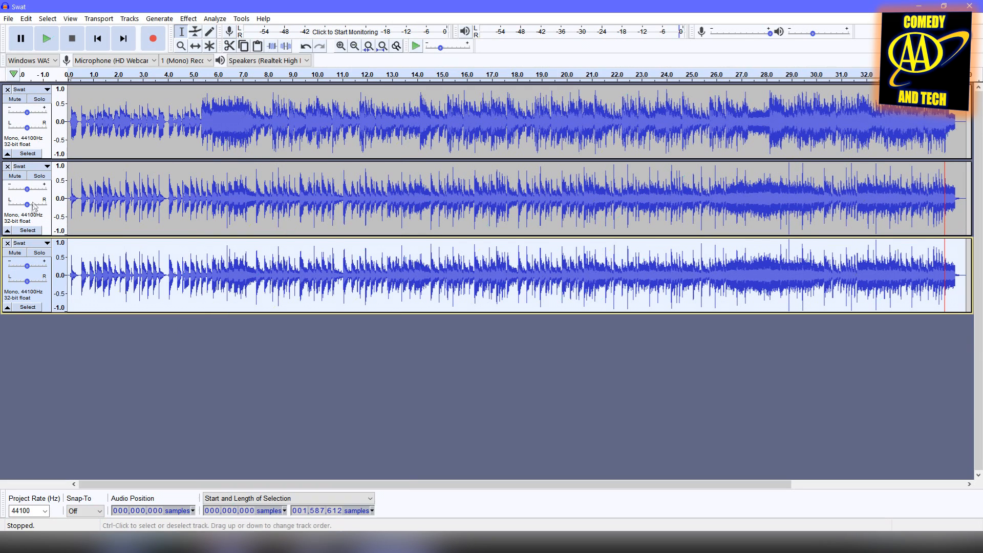
left_click_drag(27, 190, 8, 189)
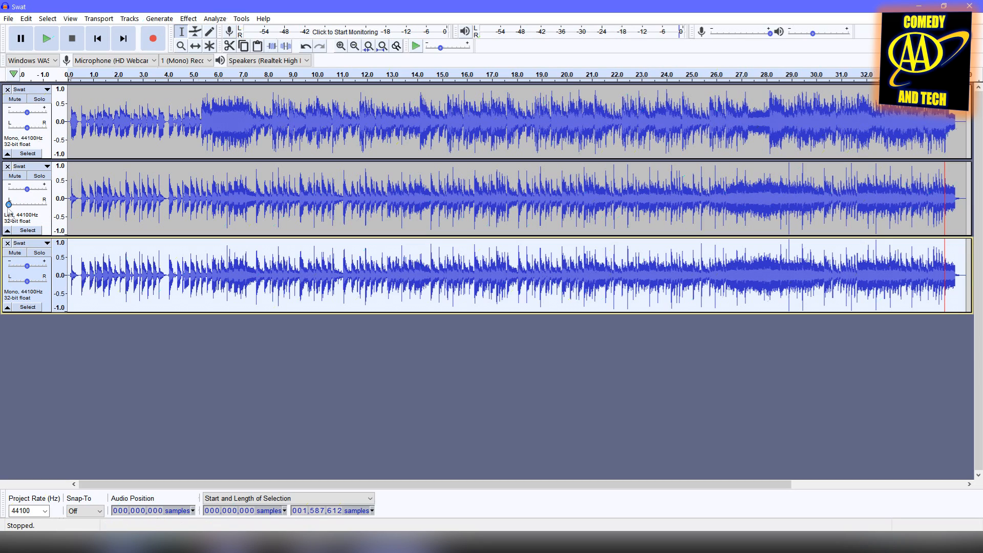
left_click_drag(27, 281, 44, 281)
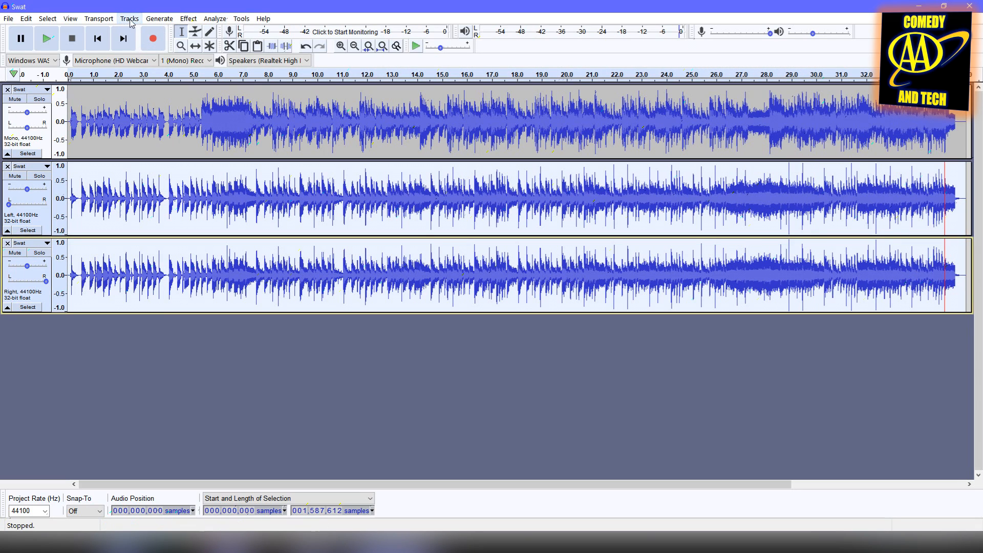
- Mix and render the panned copies into a stereo Mix track, undoing a test mono mixdown
left_click(129, 18)
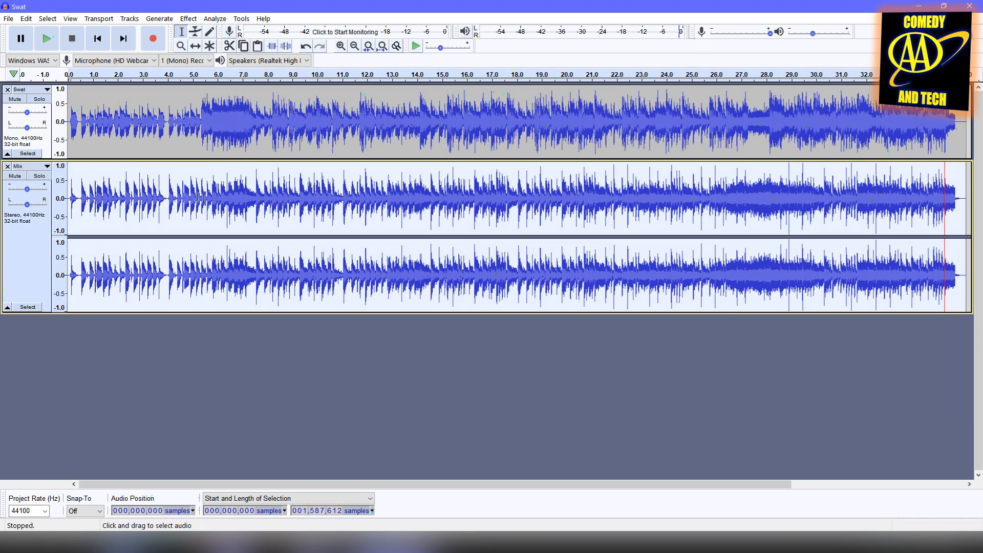
left_click(129, 19)
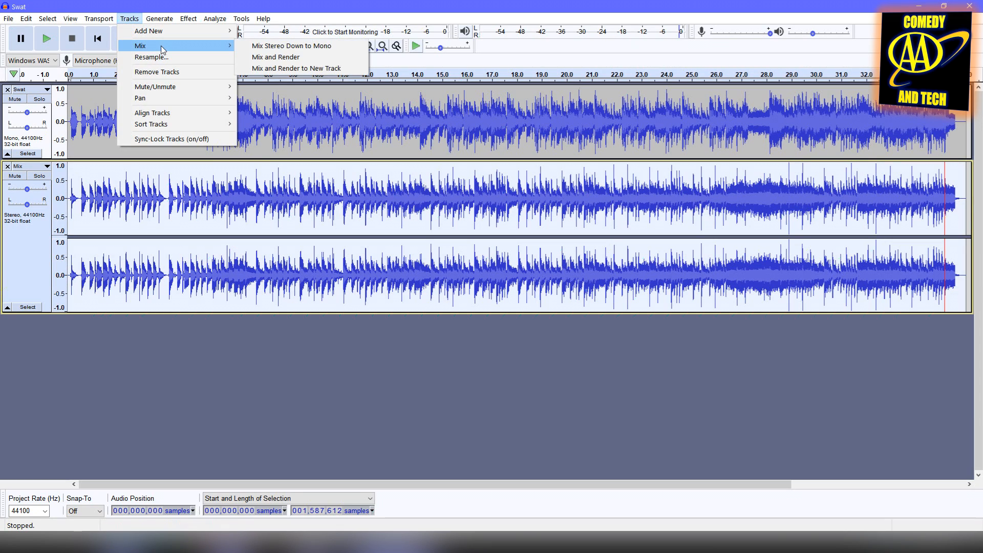
mouse_move(292, 45)
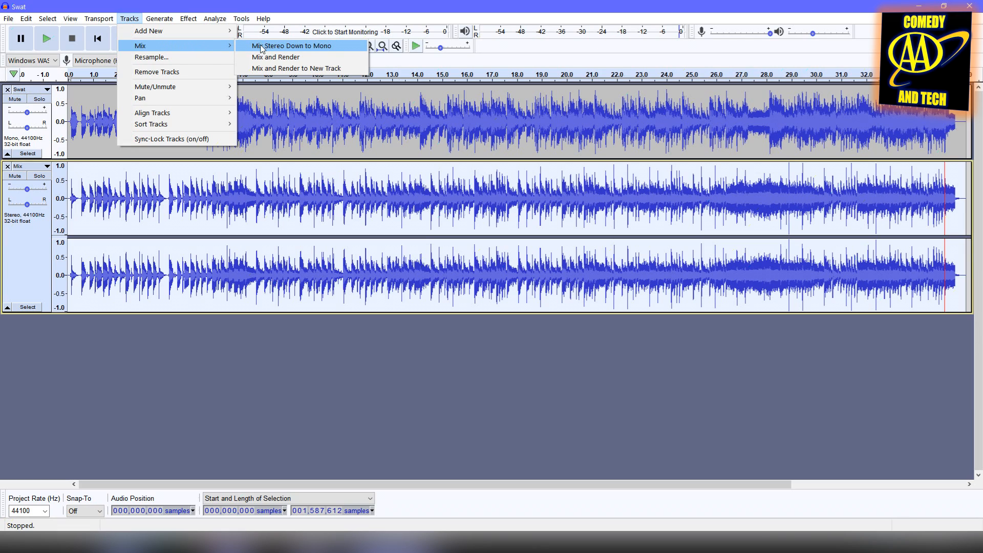
left_click(290, 45)
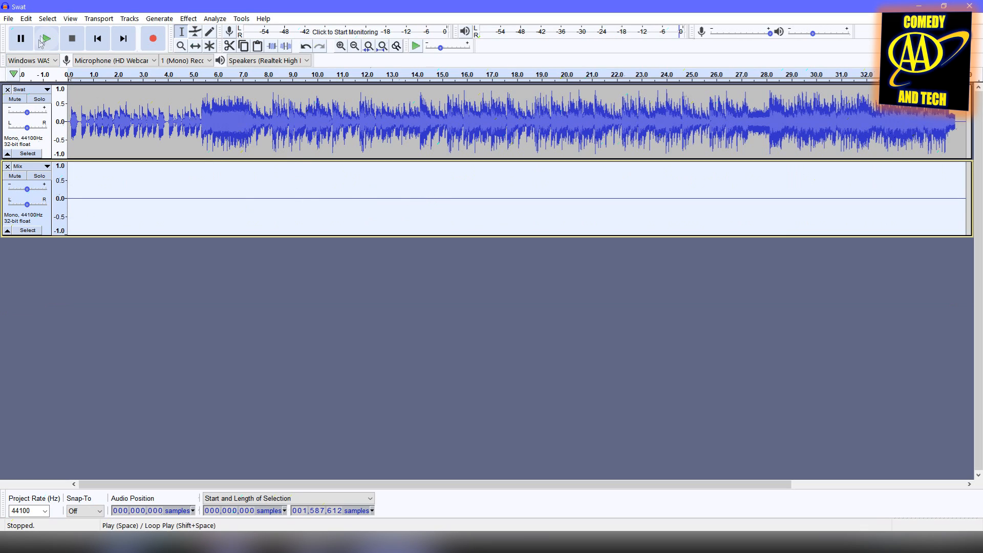
left_click(26, 19)
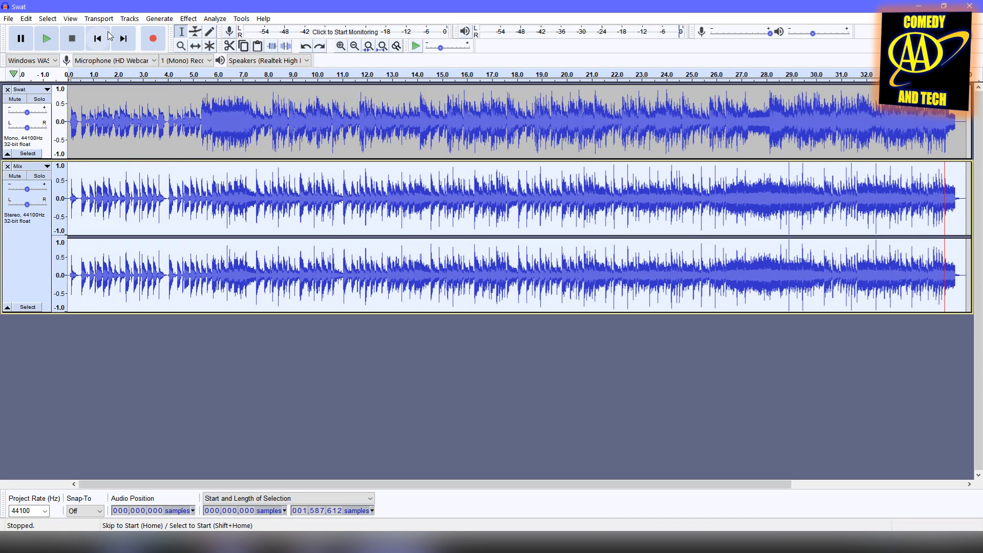
mouse_move(98, 38)
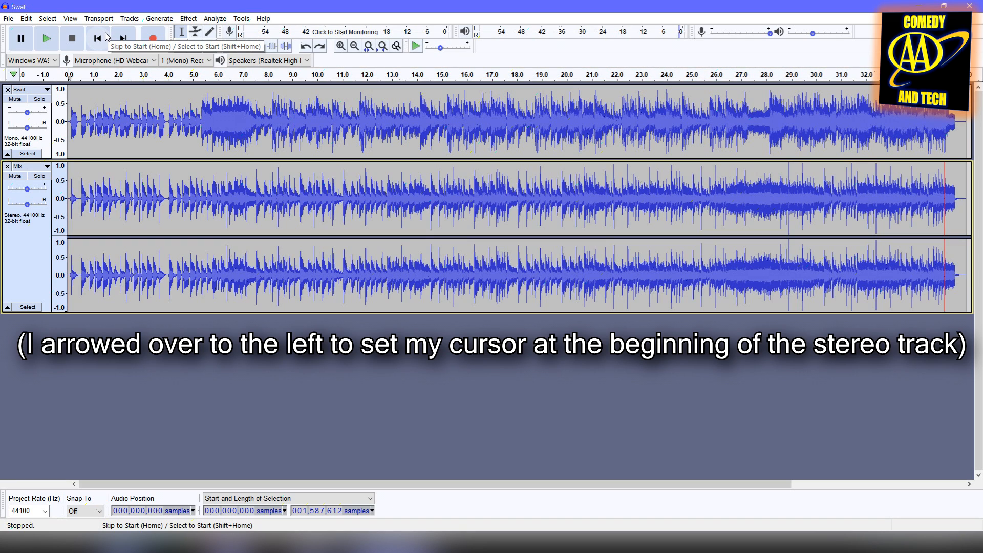
- Generate 0.010 s of silence at the start of the stereo Mix track
left_click(160, 18)
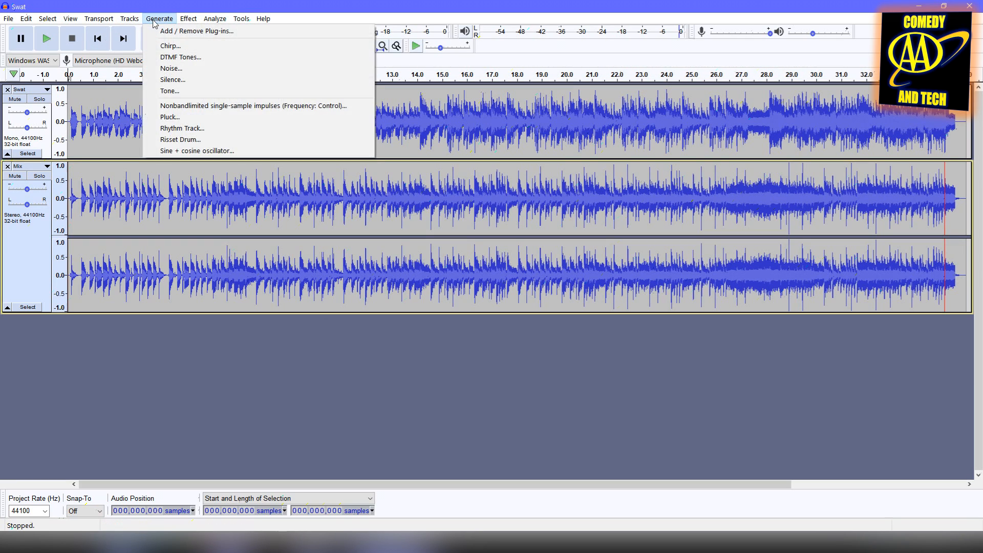
left_click(172, 80)
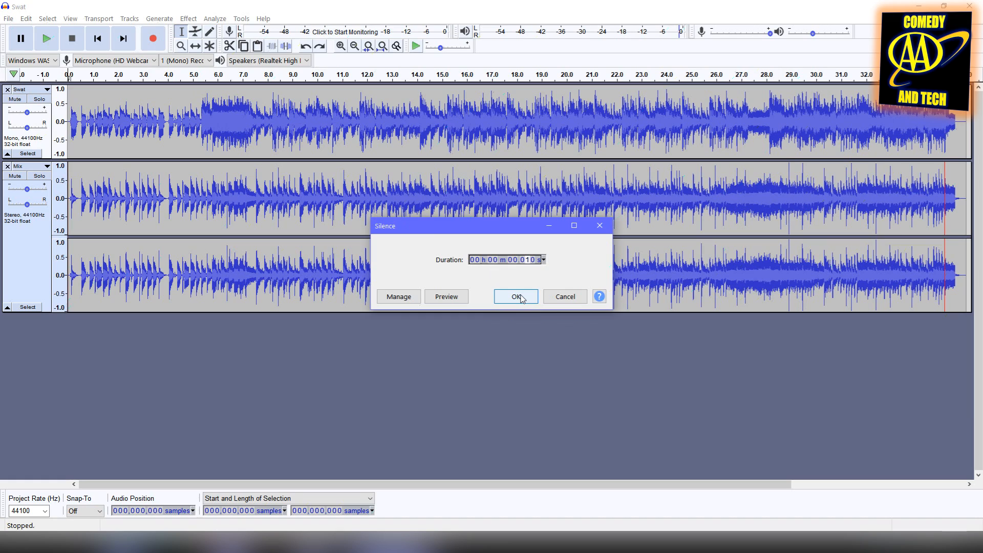
left_click(515, 296)
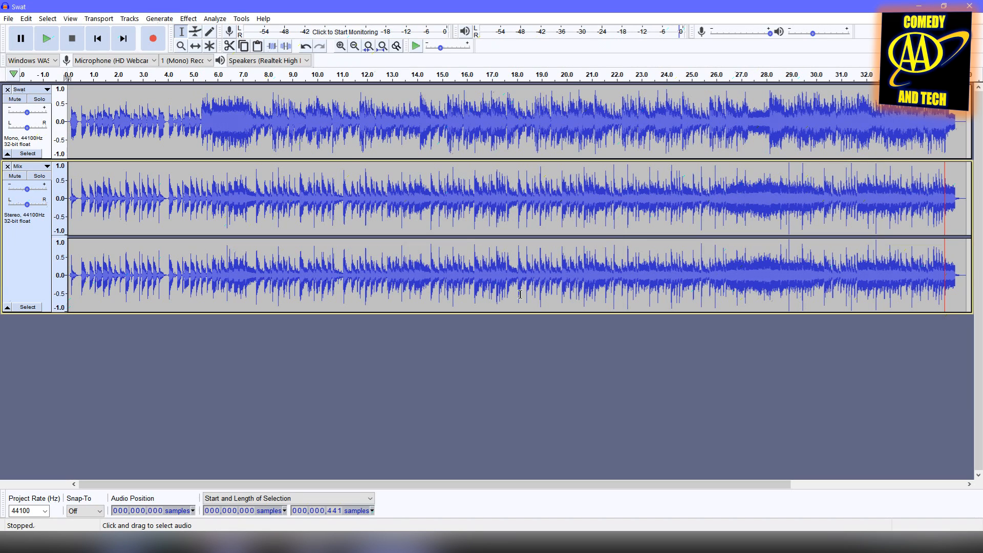
mouse_move(491, 287)
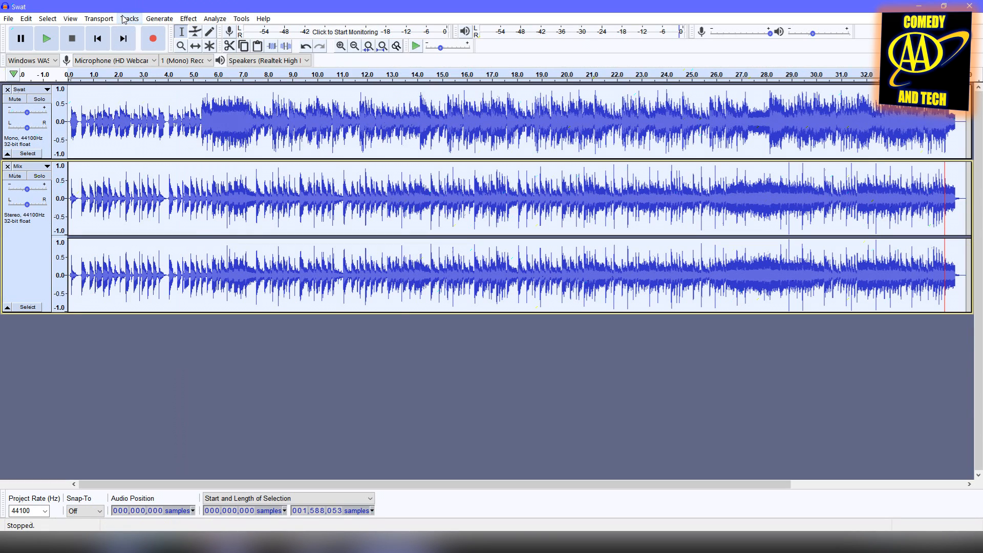
- Mix and render all tracks into one stereo Mix track
left_click(129, 19)
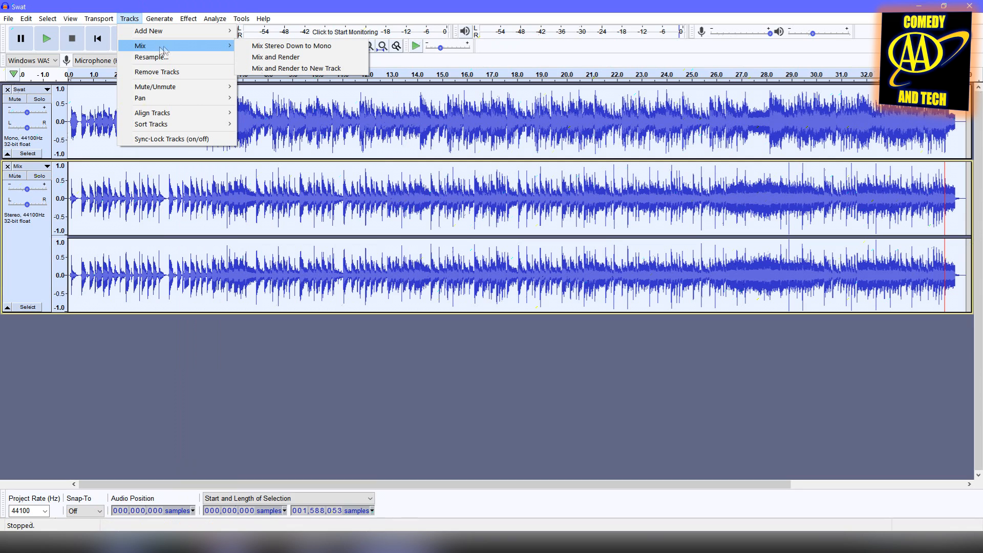
mouse_move(275, 57)
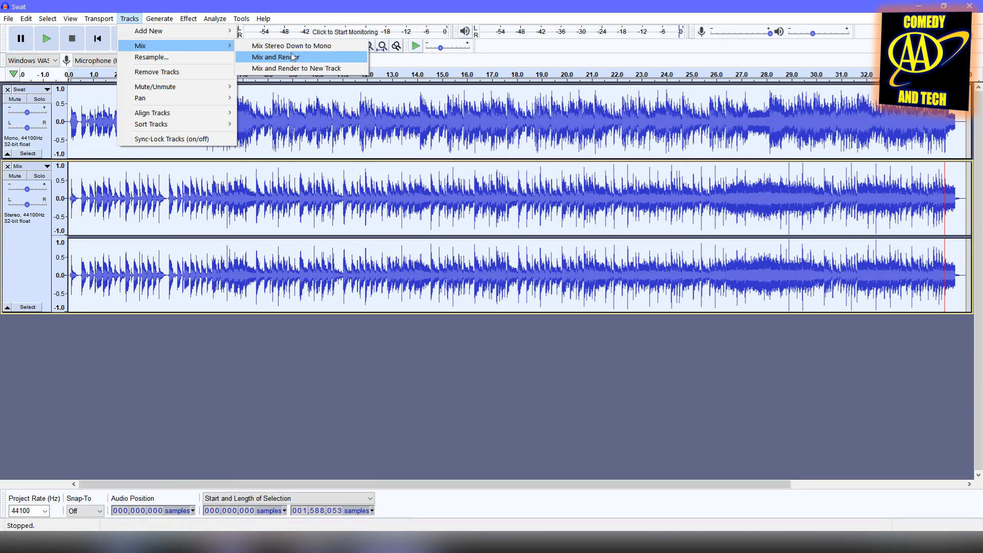
left_click(274, 58)
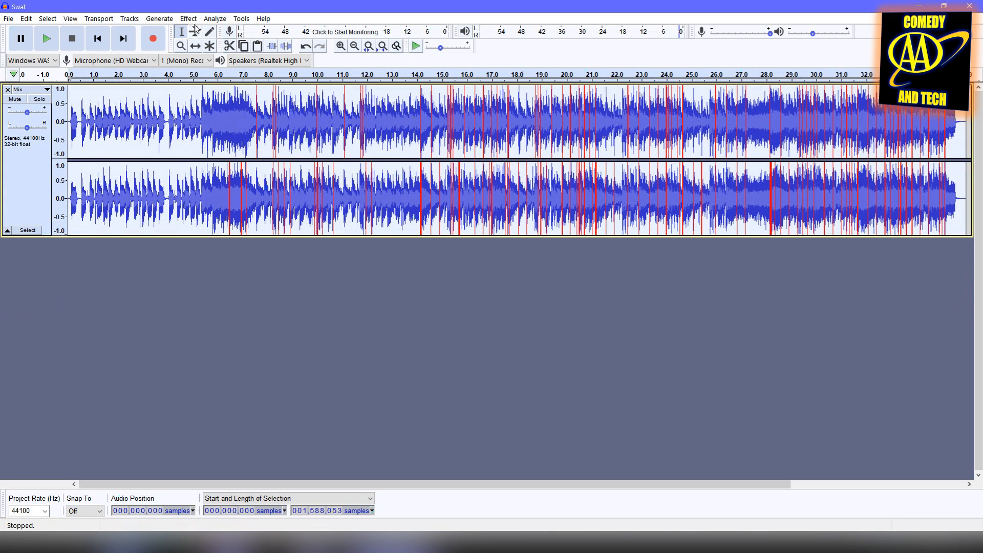
- Normalize the track to a -0.2 dB peak and play back the result
left_click(189, 18)
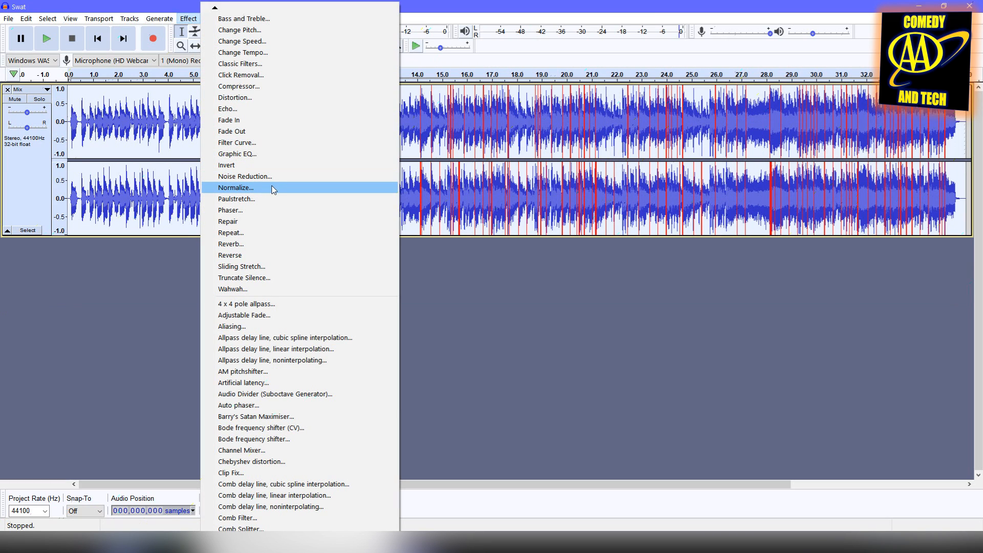
left_click(236, 188)
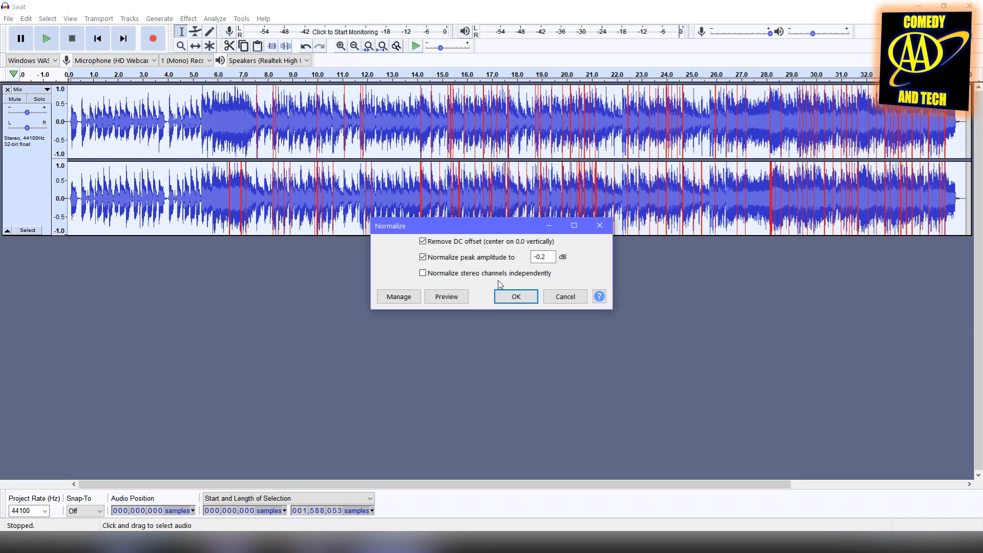
left_click(515, 296)
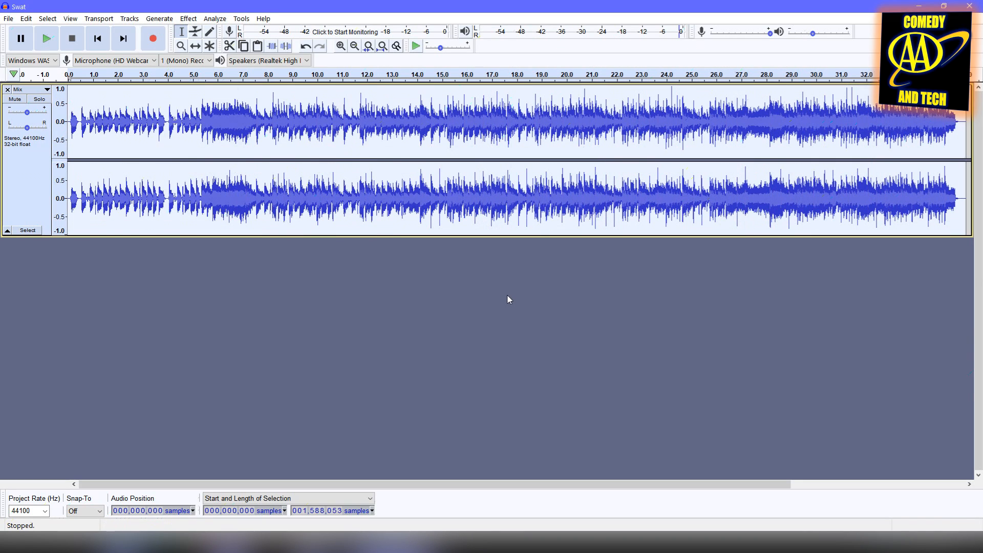
mouse_move(429, 274)
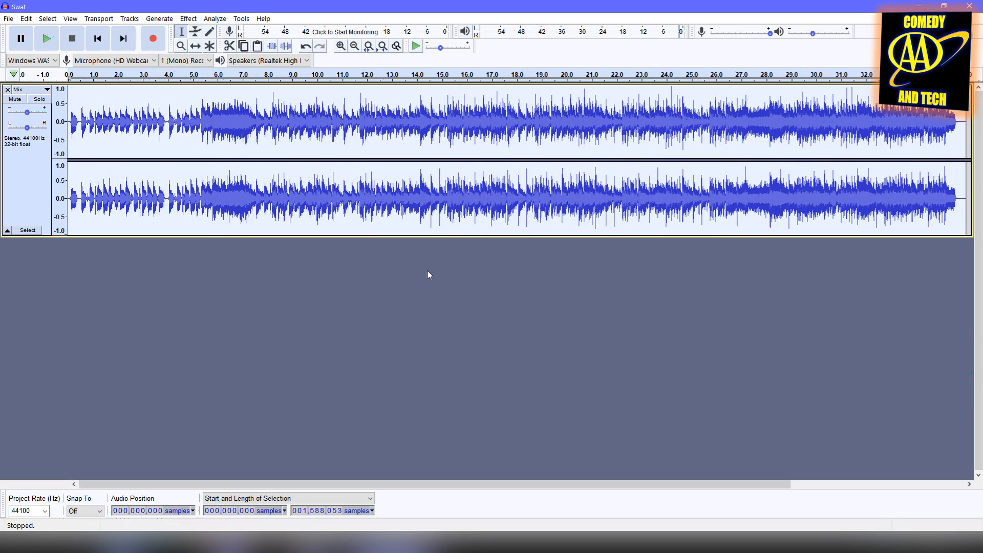
left_click(46, 38)
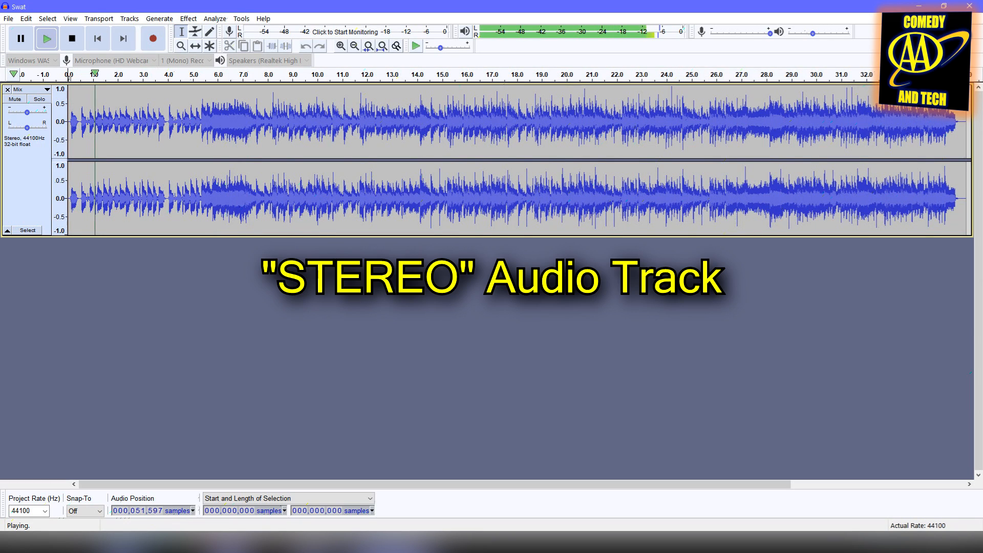